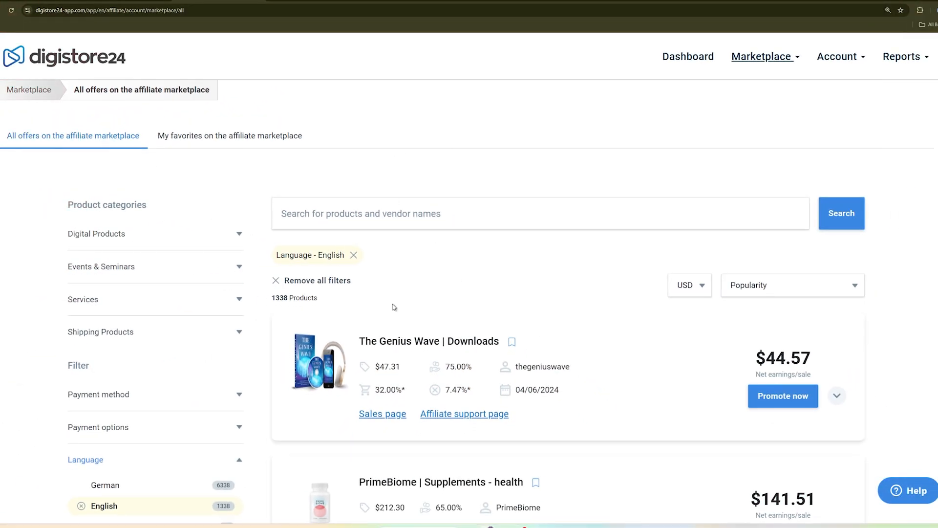
mouse_move(28, 90)
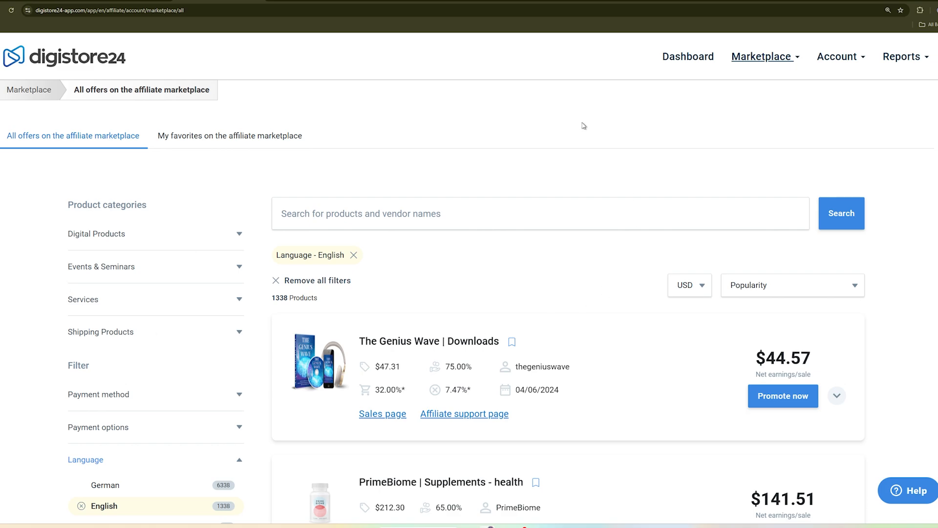
mouse_move(252, 300)
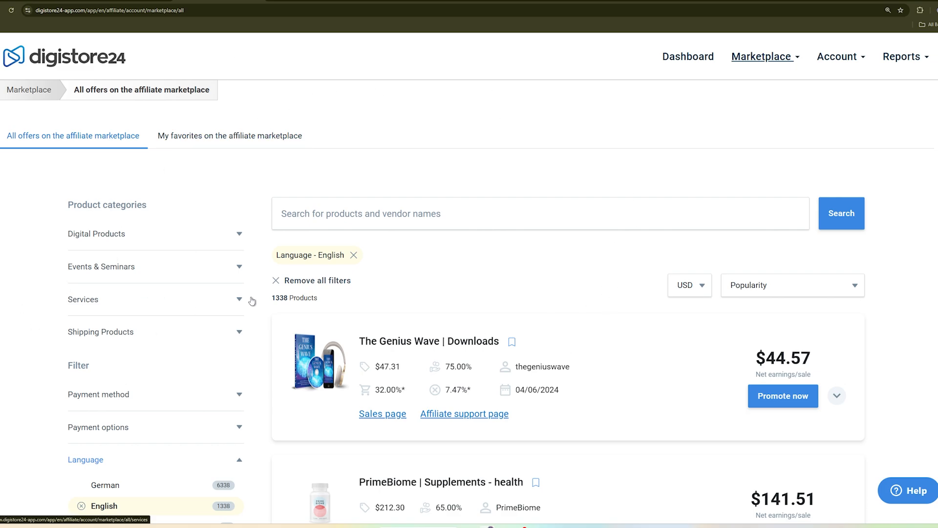
- Scroll the marketplace results down until the PrimeBiome | Supplements - health card appears
scroll(down, 3)
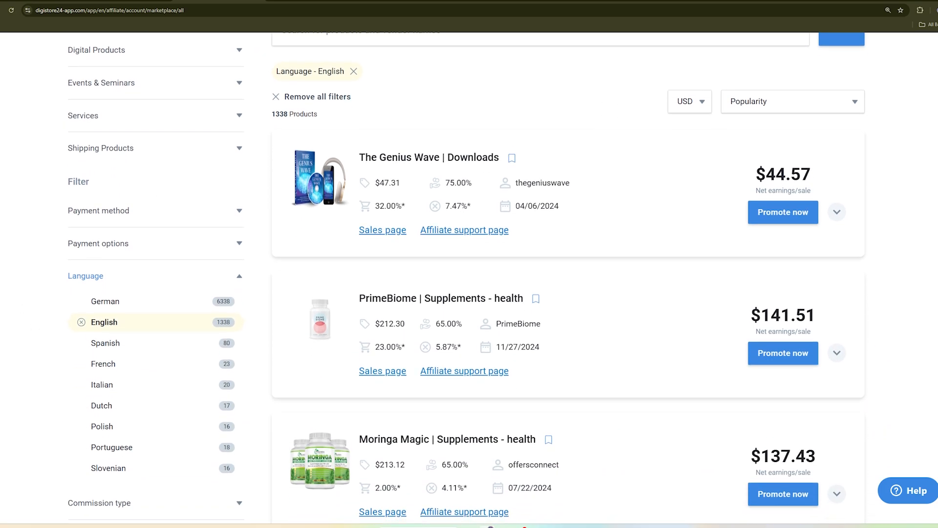
scroll(down, 3)
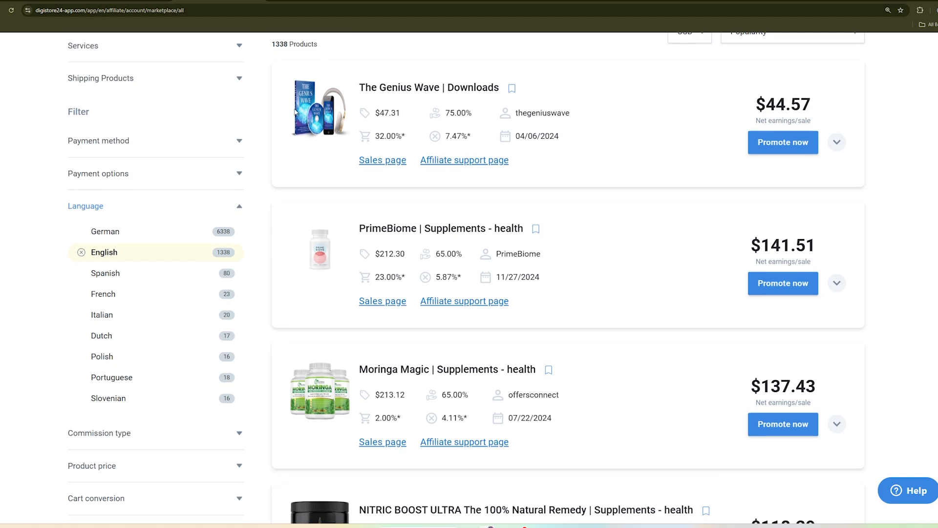
mouse_move(405, 203)
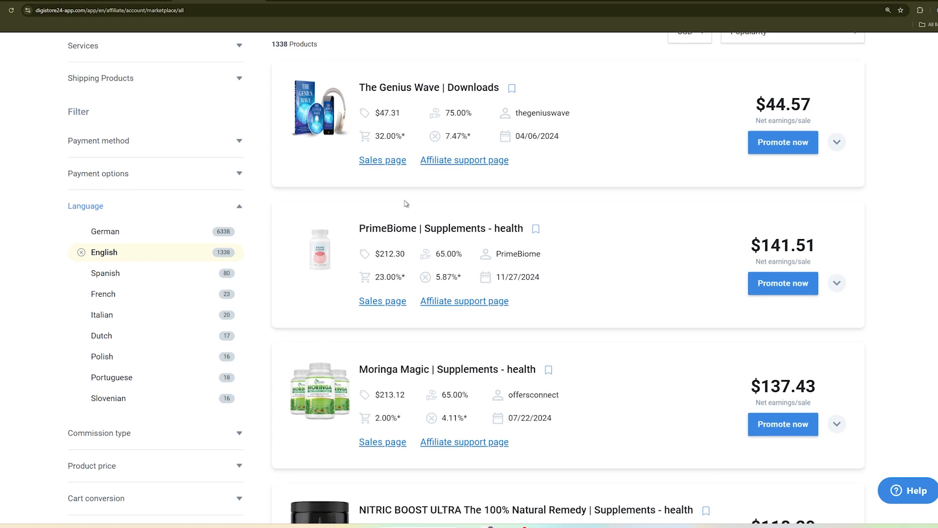
mouse_move(416, 265)
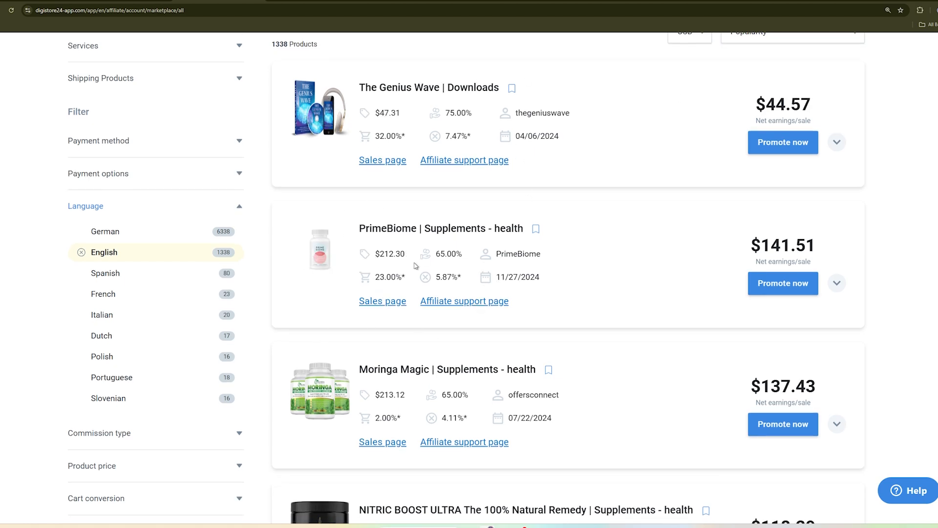
mouse_move(436, 308)
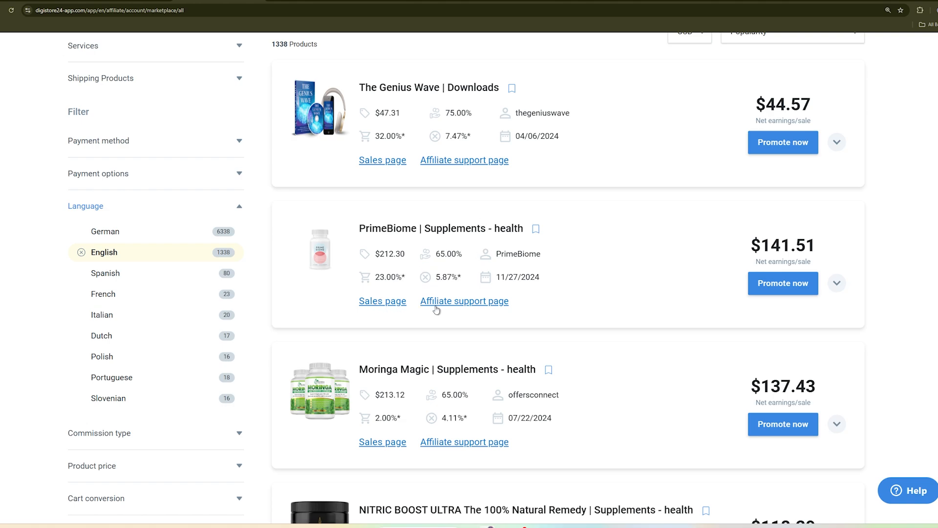
mouse_move(849, 288)
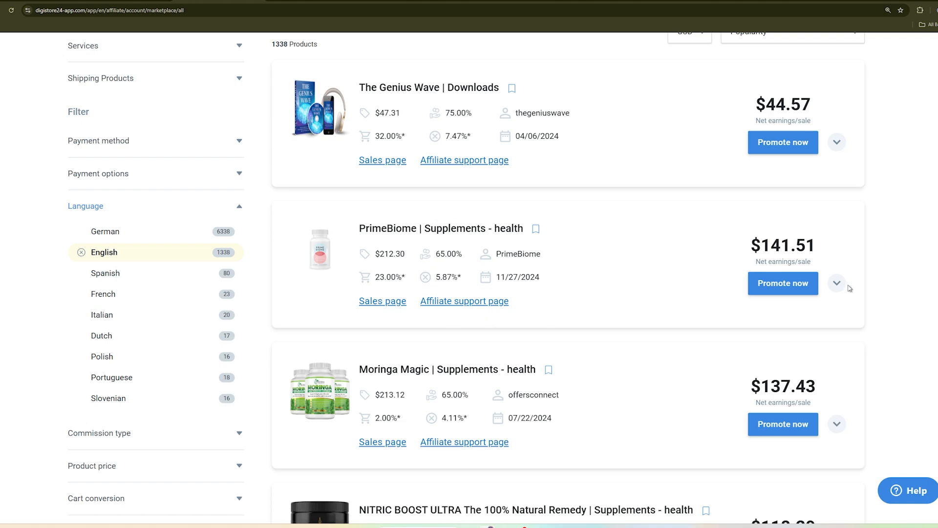
- Expand the PrimeBiome card to show its description, commission, vendor and conversion details
click(837, 283)
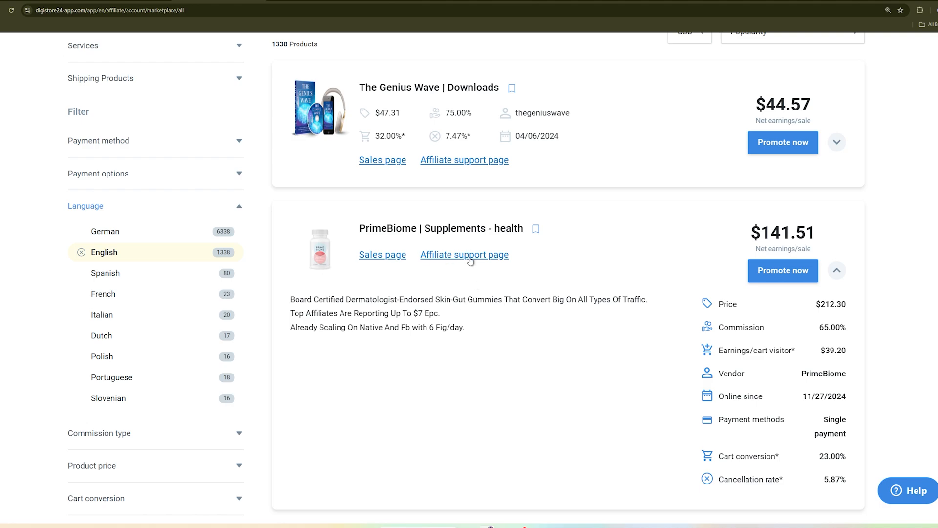
mouse_move(780, 286)
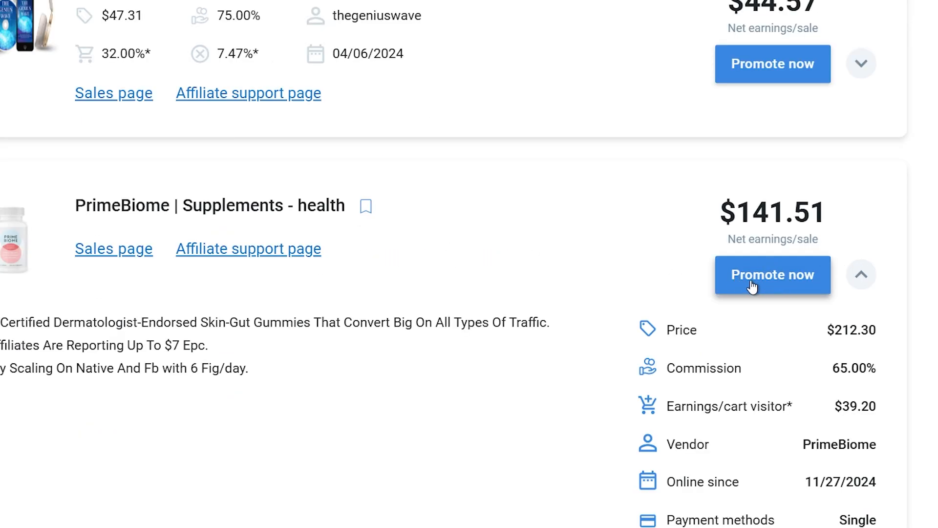
- Request PrimeBiome's affiliate promolink, copy it, and close the Promolink dialog
click(772, 275)
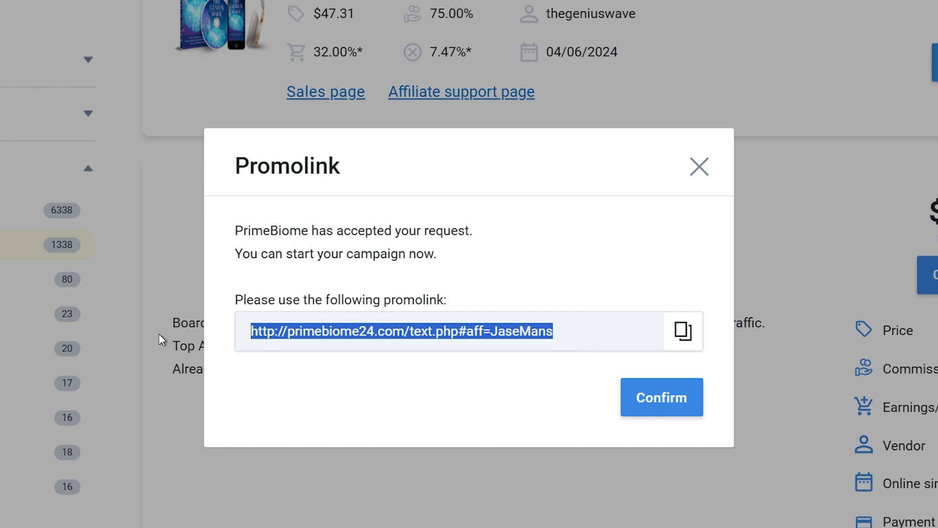
click(682, 331)
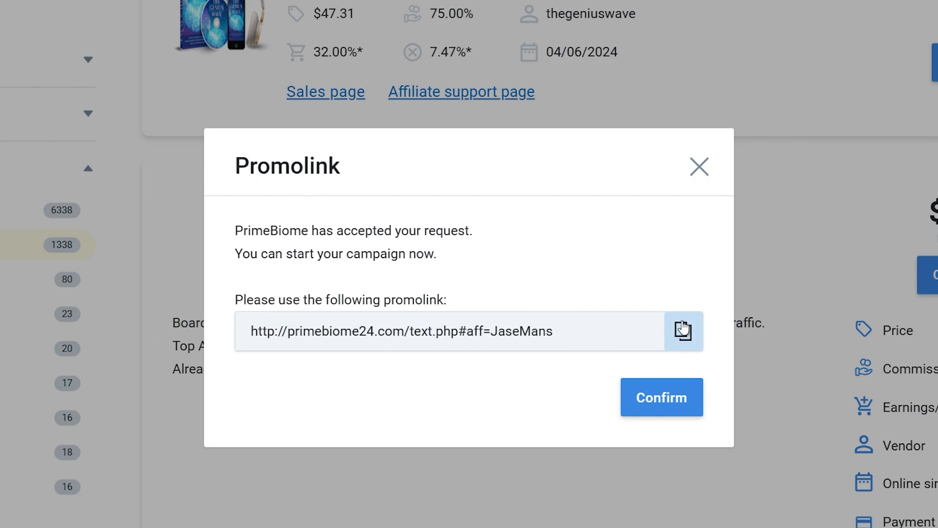
mouse_move(633, 172)
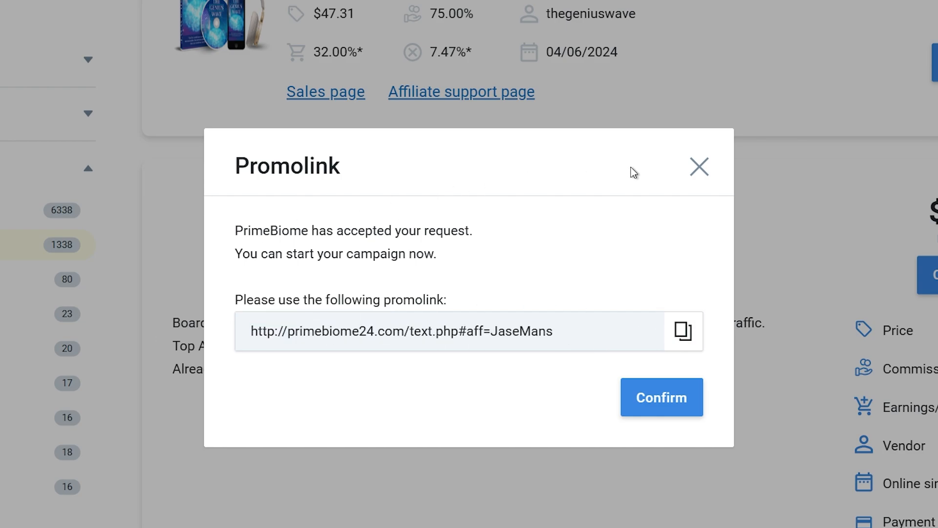
mouse_move(366, 277)
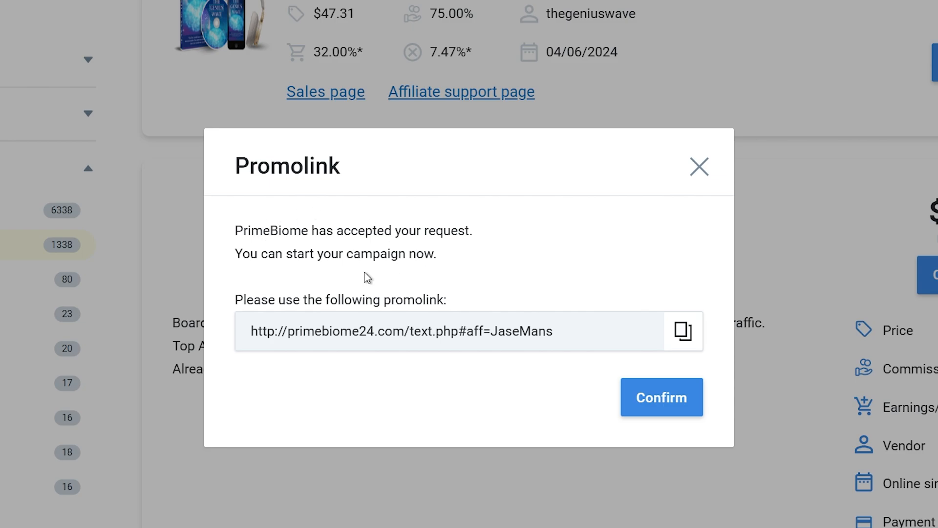
mouse_move(312, 245)
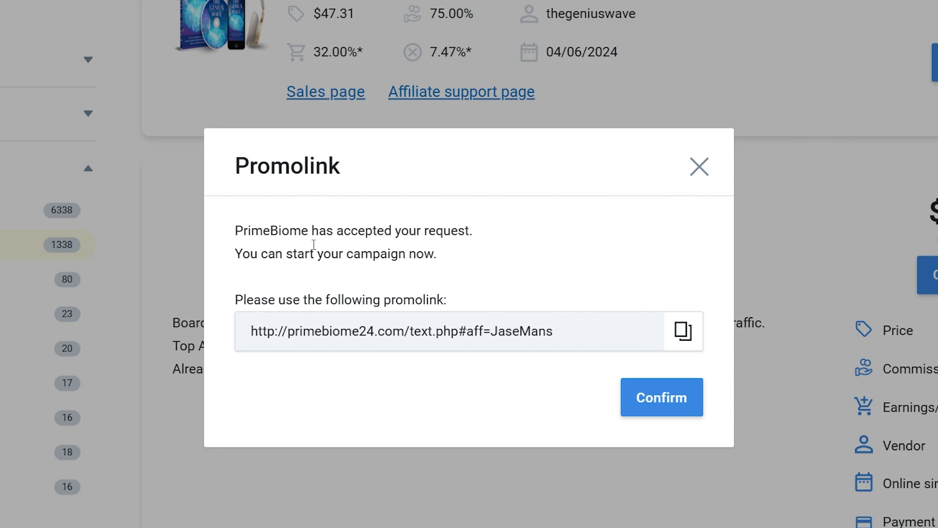
mouse_move(477, 327)
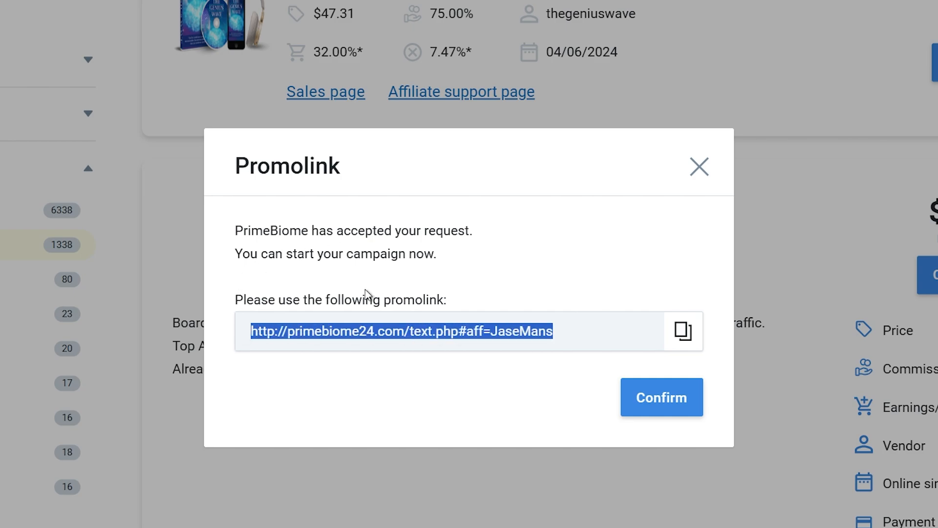
click(661, 397)
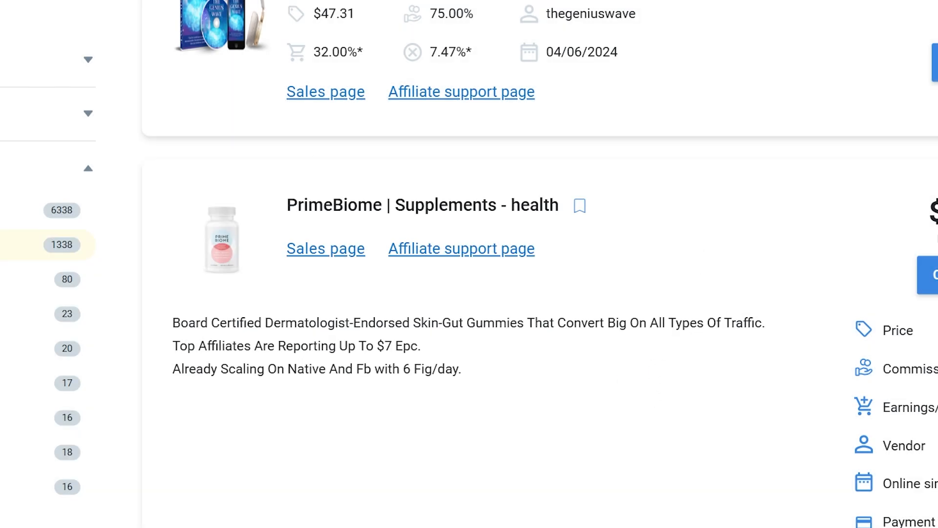